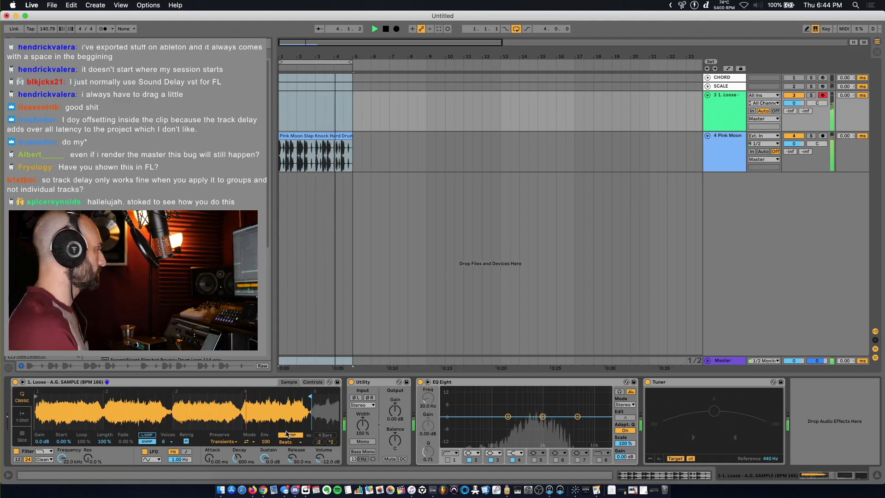
Choose a warp mode for the A.G. sample from Simpler's Warp Mode list
click(289, 441)
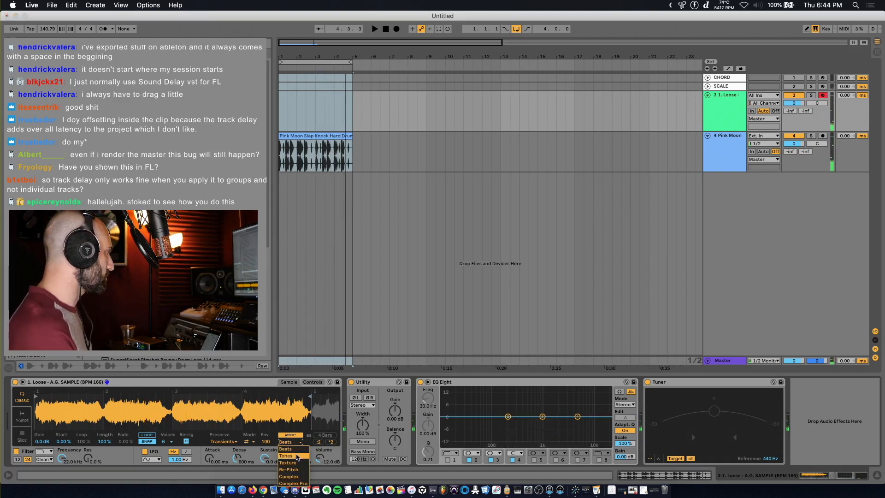
click(289, 476)
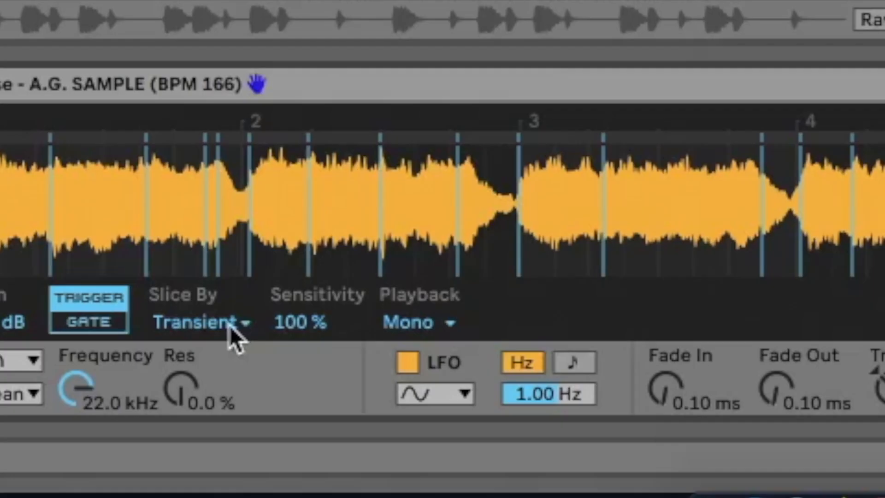
Open the Slice By dropdown to list Transient, Beat, Region and Manual slicing
click(200, 322)
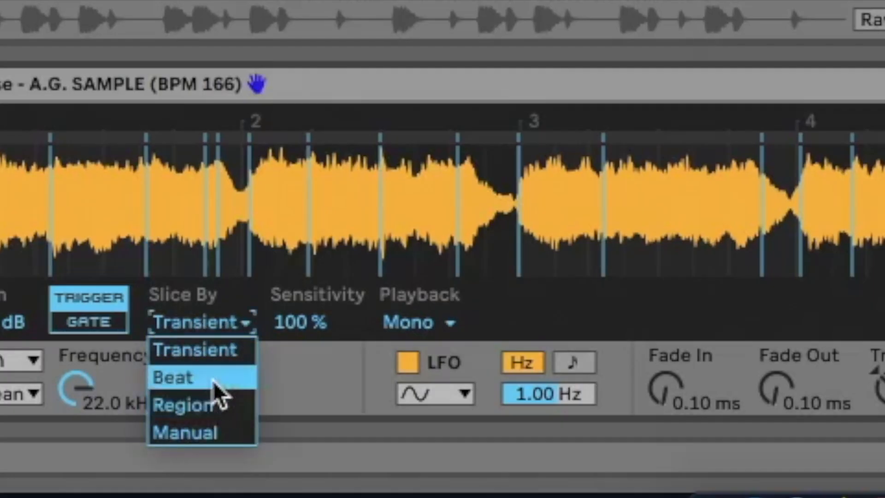